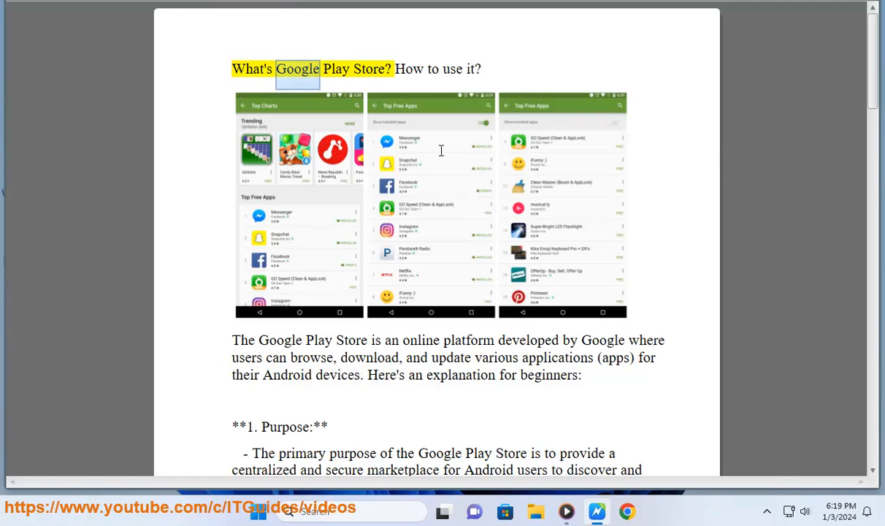
# Step: Switch from the Google Play Store article to a new Chrome tab showing DuckDuckGo
pyautogui.click(205, 20)
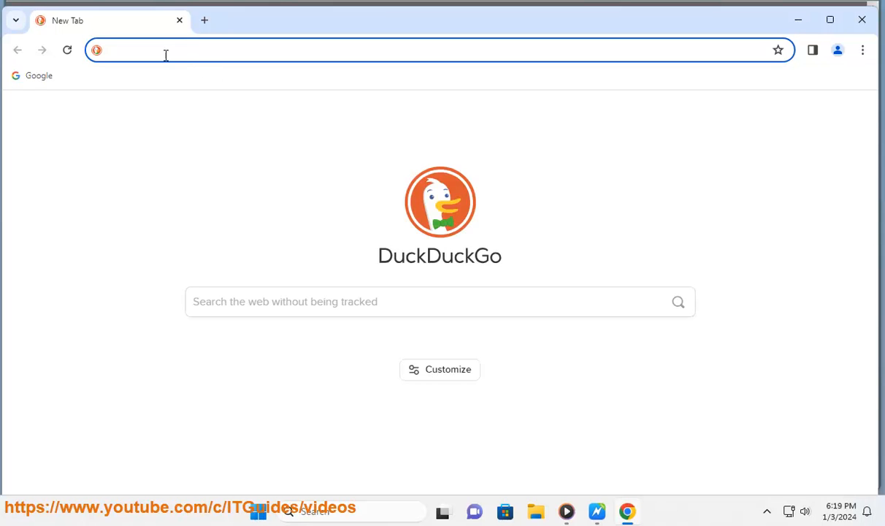
# Step: Search DuckDuckGo for 'google play store' using the address bar suggestion
pyautogui.click(39, 75)
pyautogui.write('google')
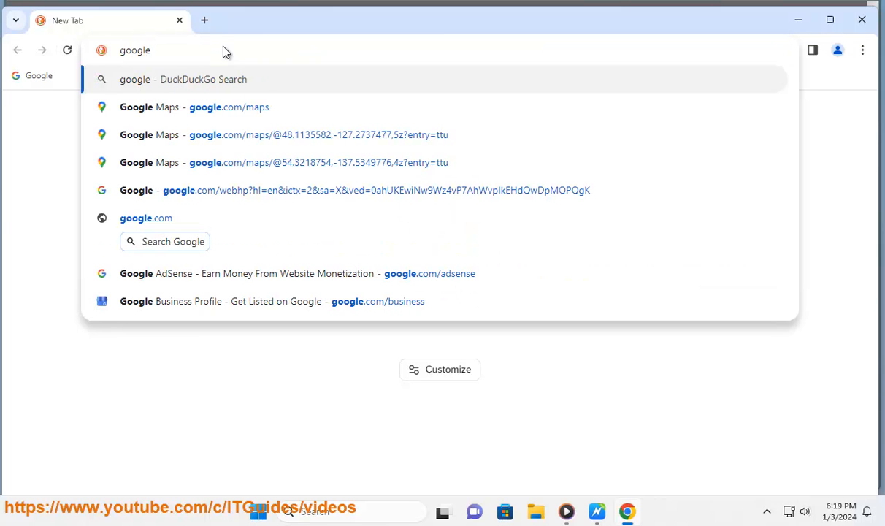
pyautogui.write('pla')
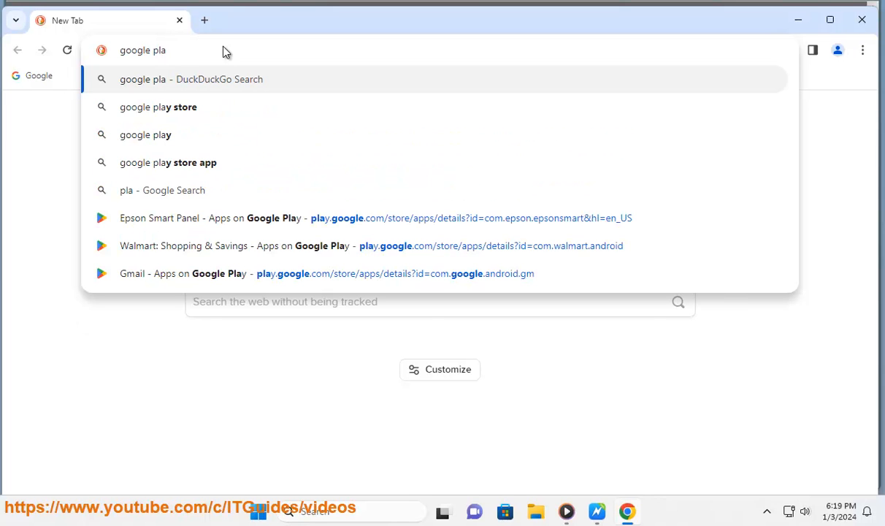
pyautogui.click(158, 107)
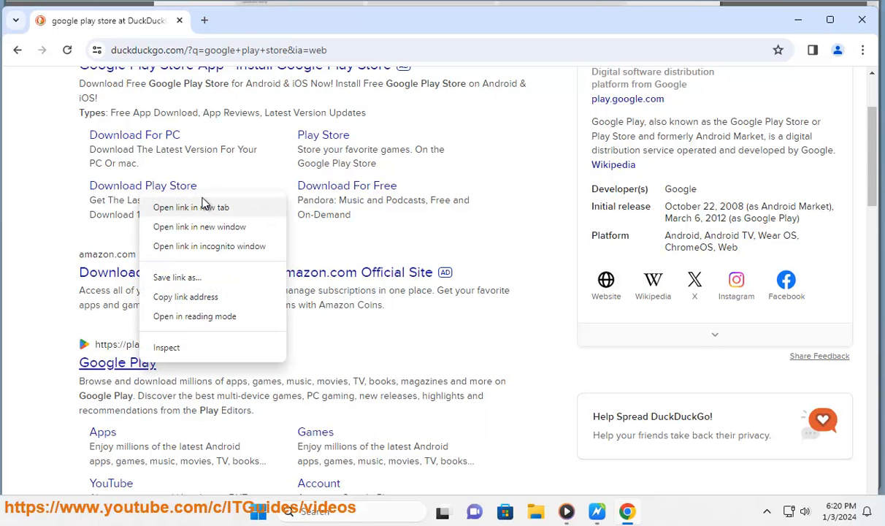
# Step: Open the 'Android Apps on Google Play' result in a new tab and switch to it
pyautogui.click(190, 207)
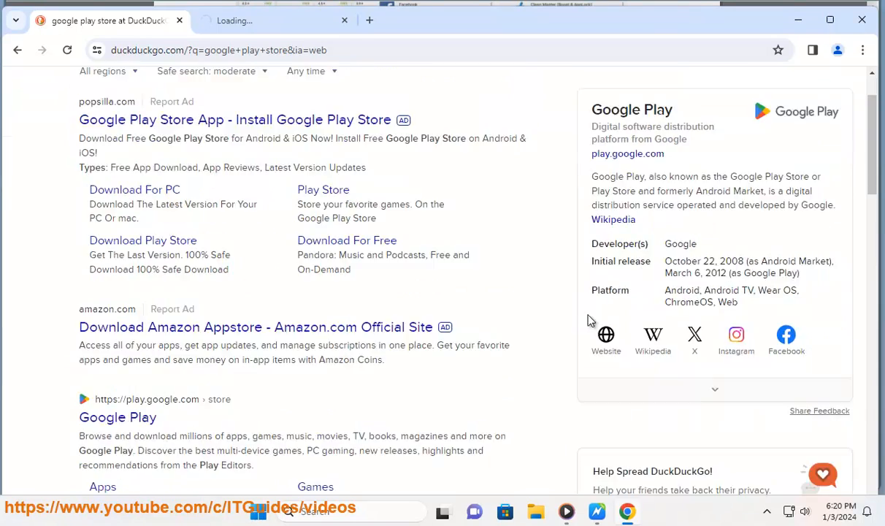
pyautogui.scroll(-3)
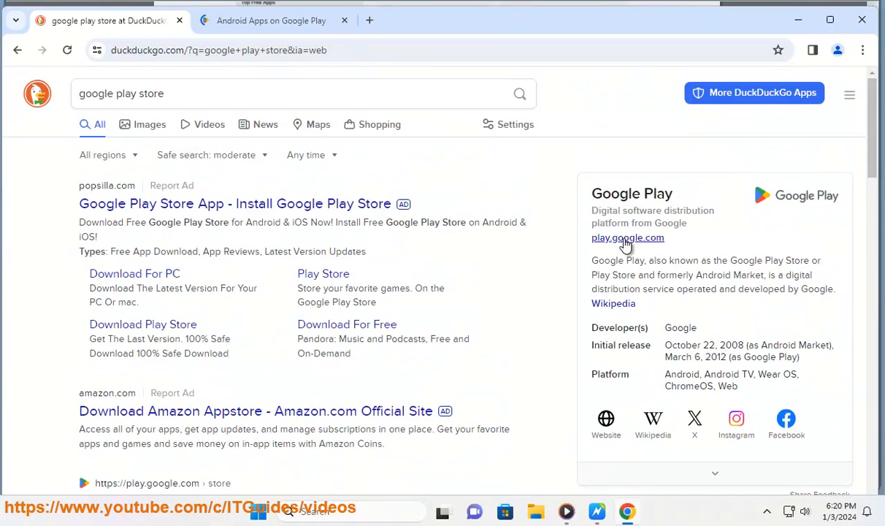
pyautogui.moveTo(748, 385)
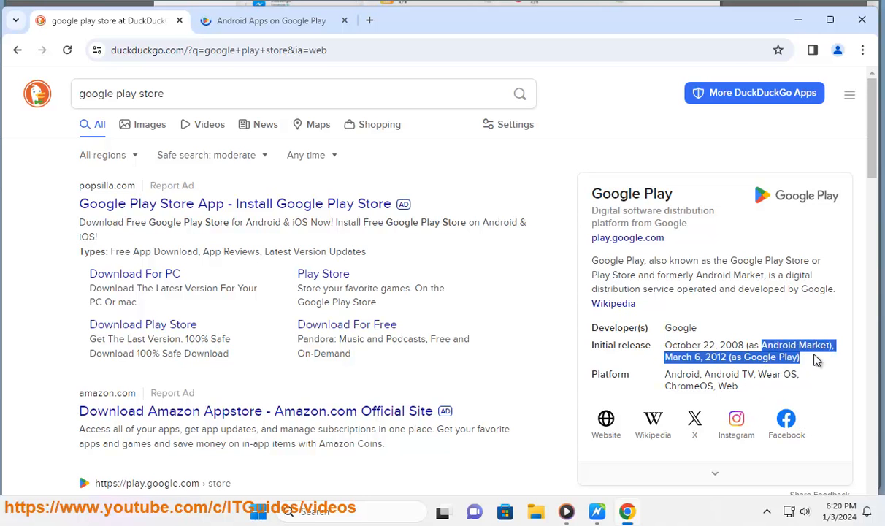
pyautogui.click(771, 369)
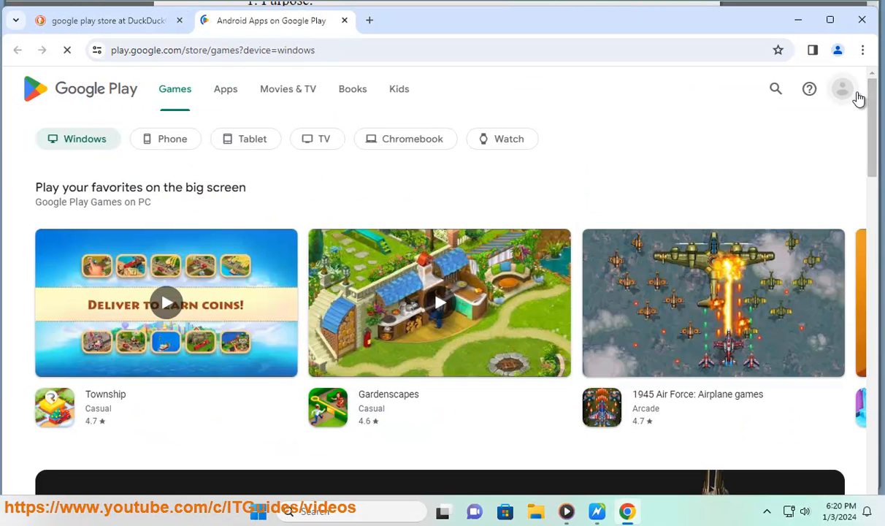
pyautogui.click(842, 89)
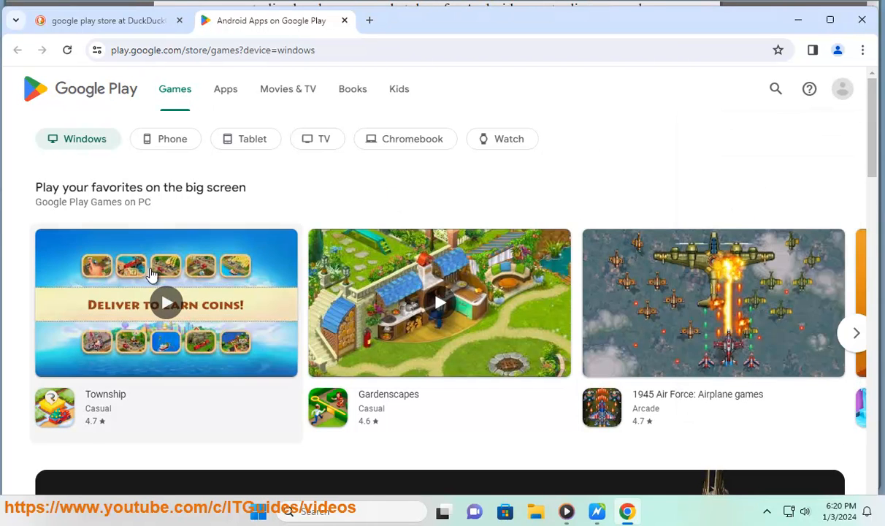
pyautogui.moveTo(226, 93)
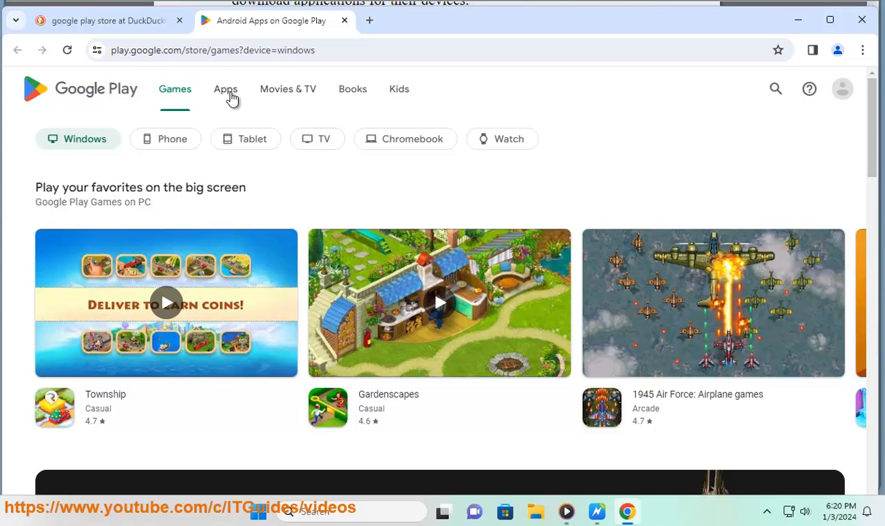
pyautogui.scroll(-3)
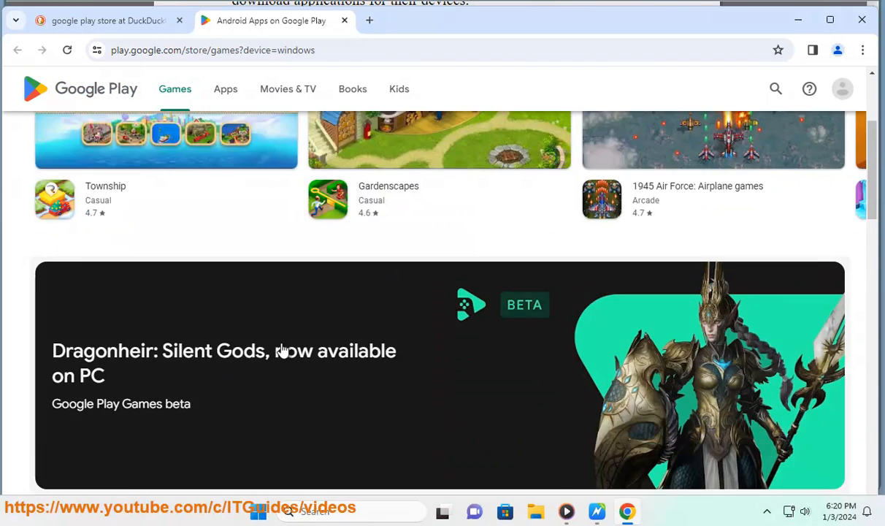
pyautogui.scroll(-3)
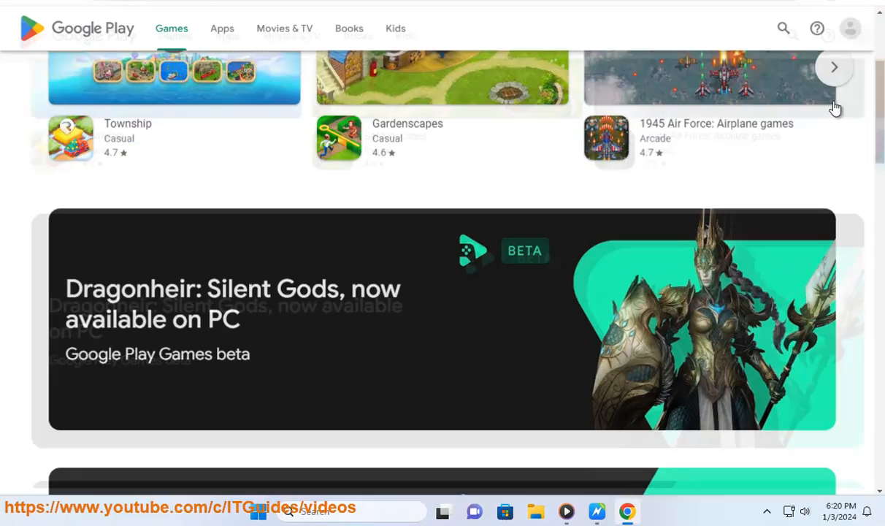
pyautogui.scroll(3)
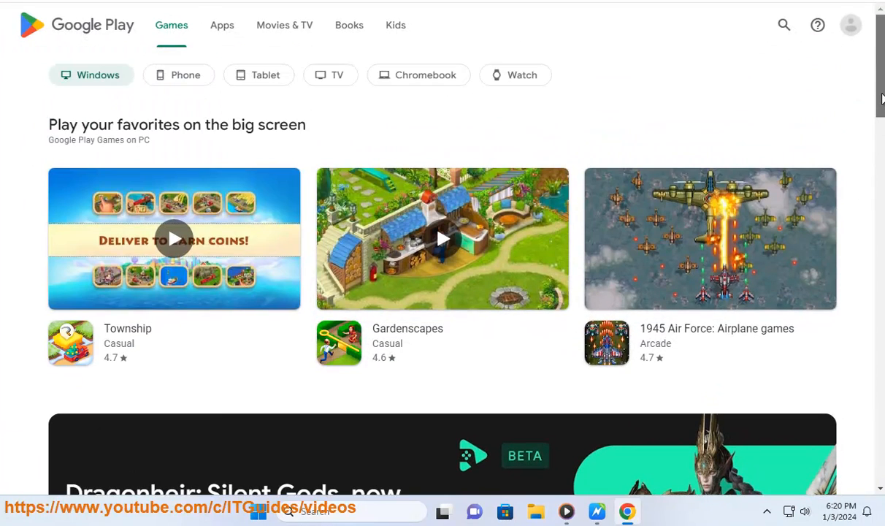
pyautogui.scroll(-3)
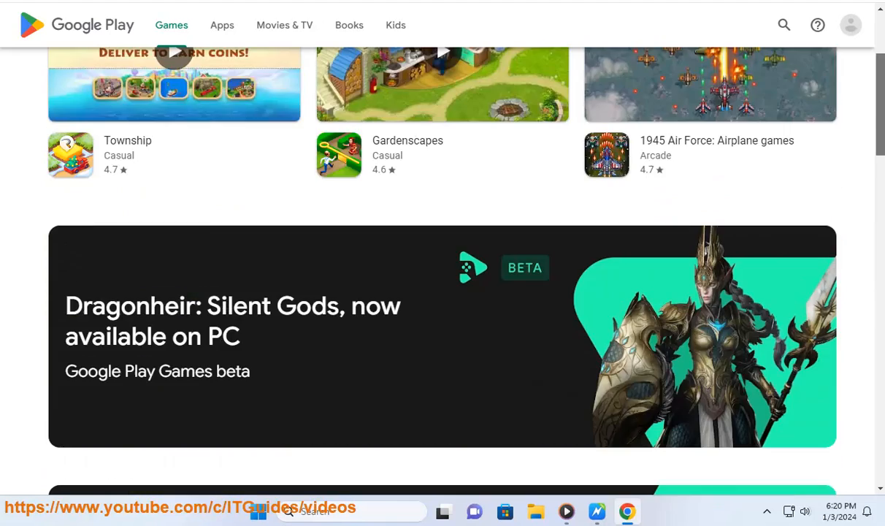
pyautogui.scroll(-3)
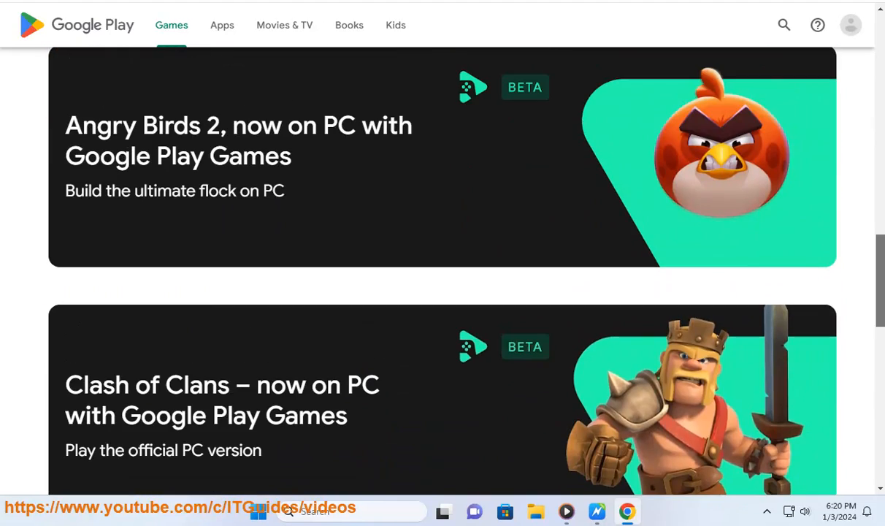
pyautogui.scroll(3)
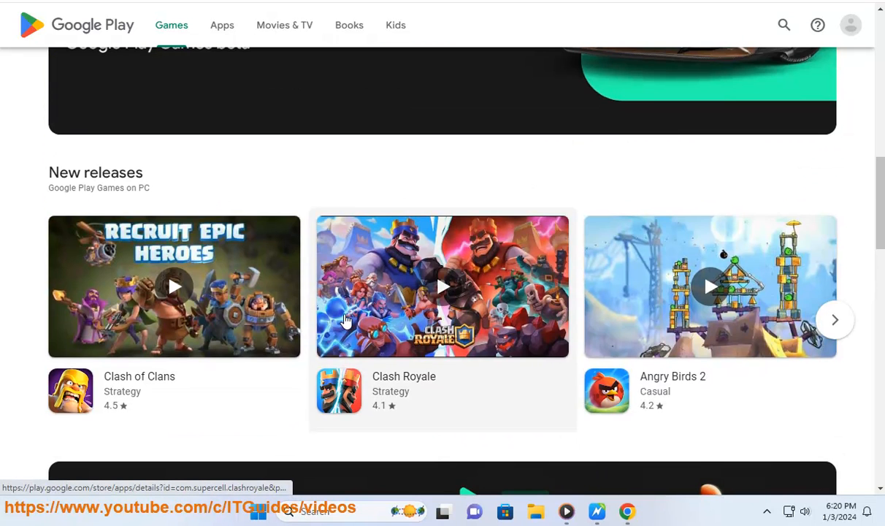
pyautogui.scroll(-3)
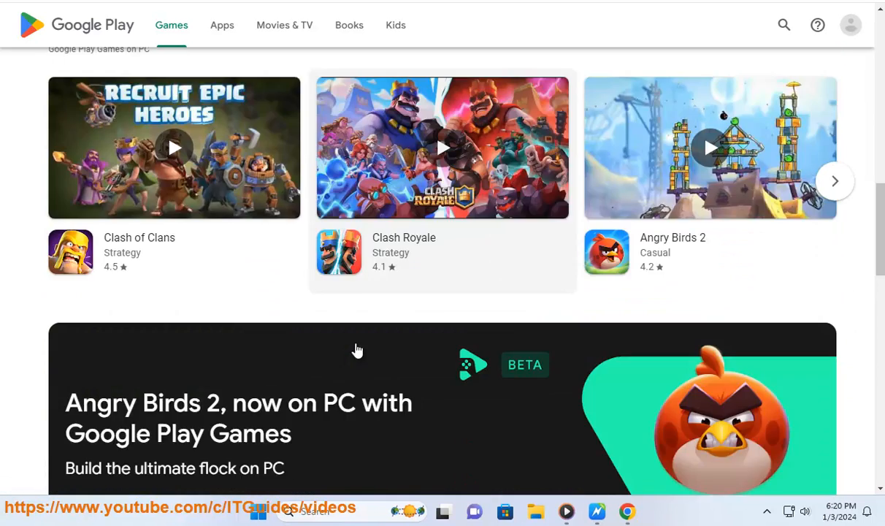
pyautogui.scroll(-3)
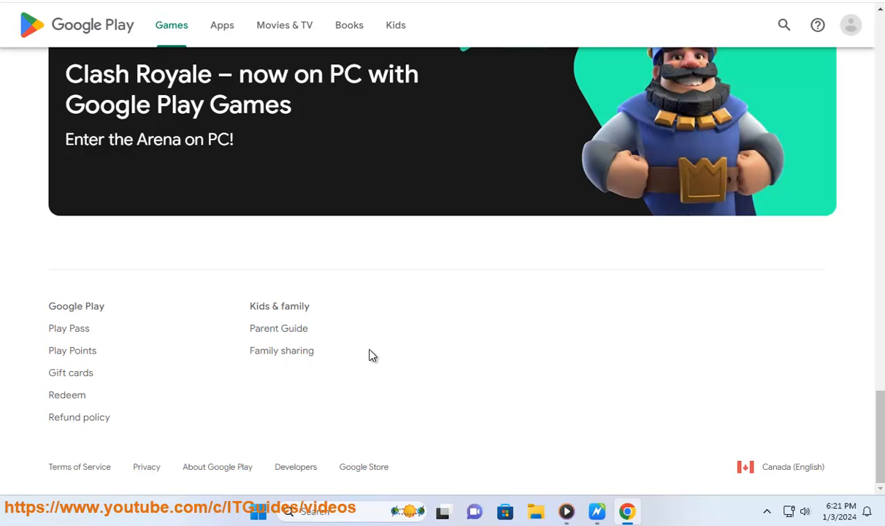
pyautogui.moveTo(876, 466)
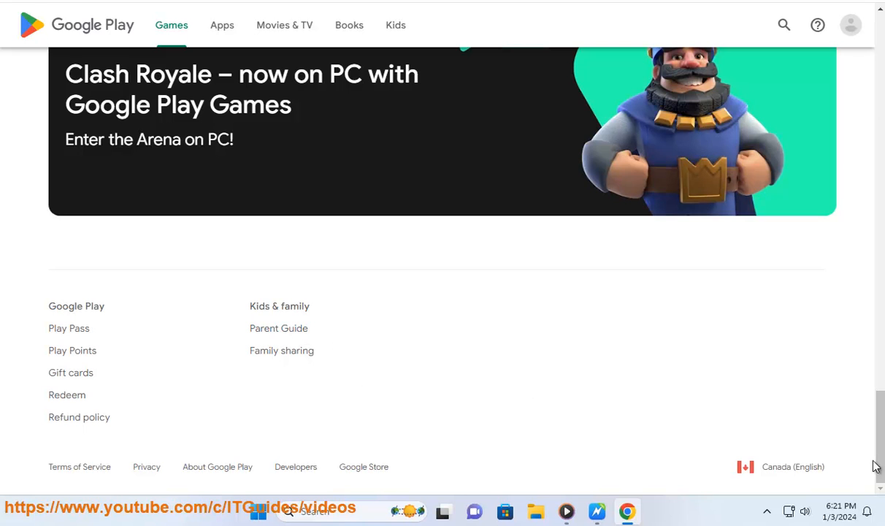
pyautogui.scroll(3)
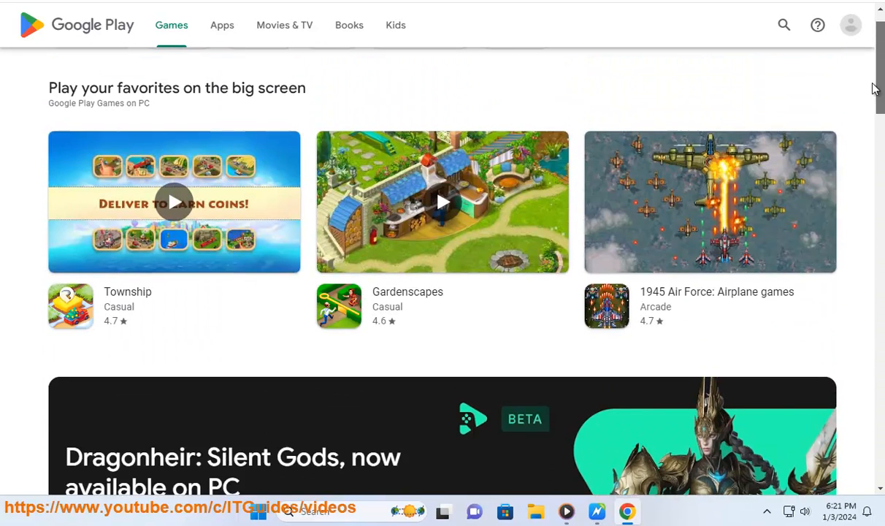
# Step: Switch Google Play to the Apps section and dismiss the Play Games requirements warning
pyautogui.click(222, 25)
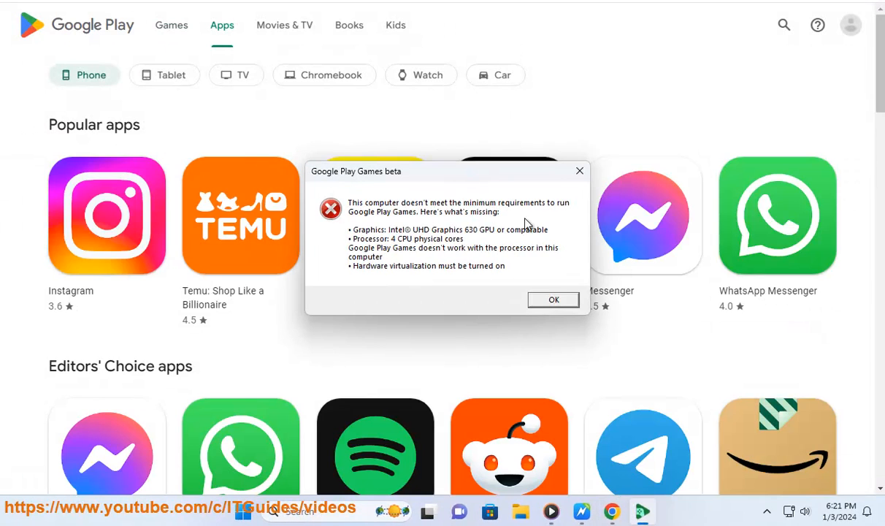
pyautogui.click(553, 299)
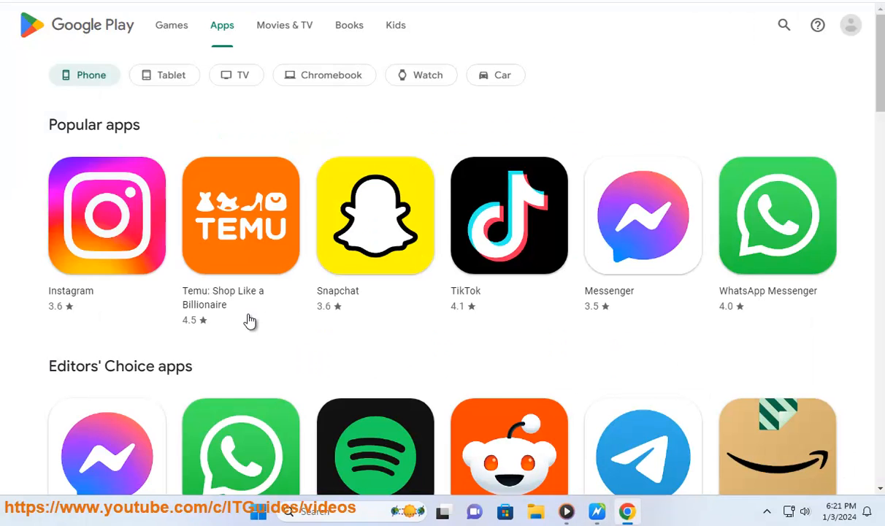
# Step: Open Instagram's listing and scroll past About this app and Data safety to Ratings and reviews
pyautogui.click(107, 216)
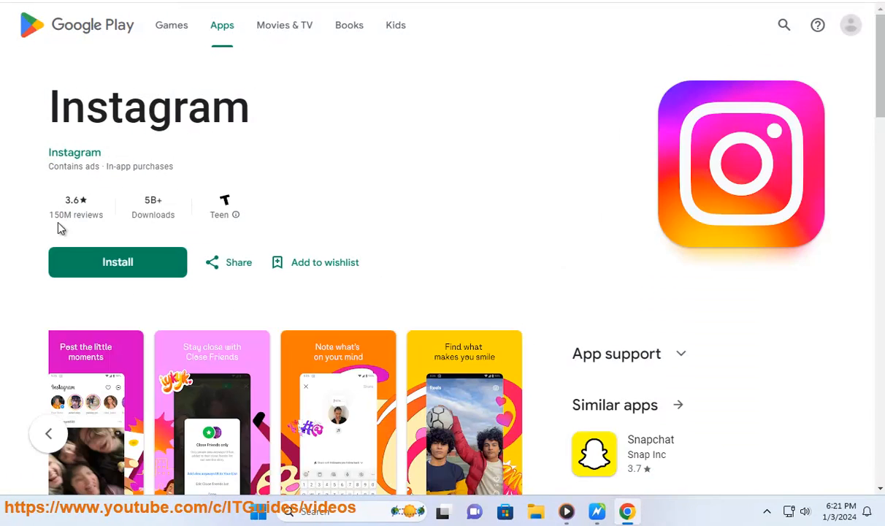
pyautogui.scroll(-3)
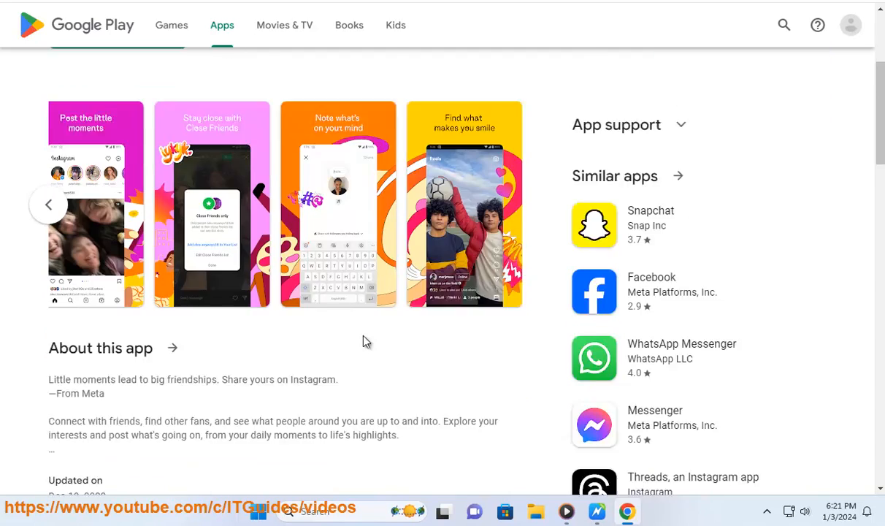
pyautogui.scroll(-3)
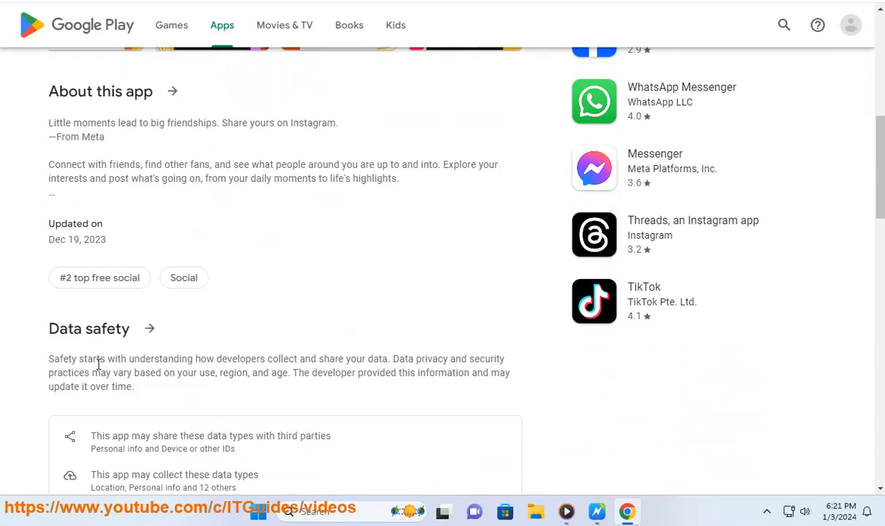
pyautogui.scroll(-3)
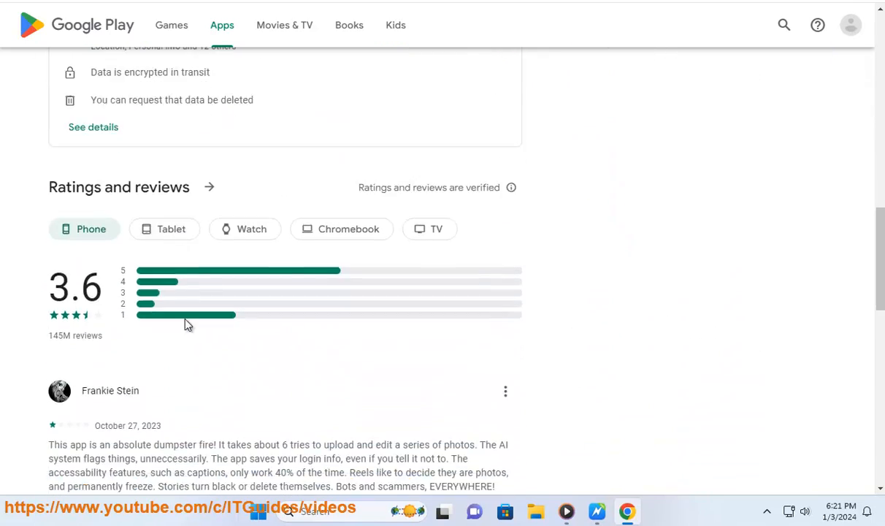
pyautogui.scroll(3)
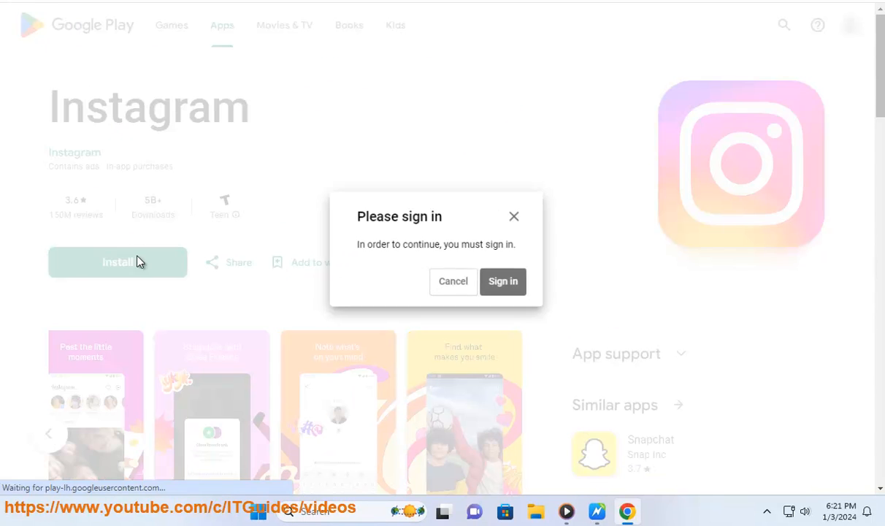
pyautogui.moveTo(591, 471)
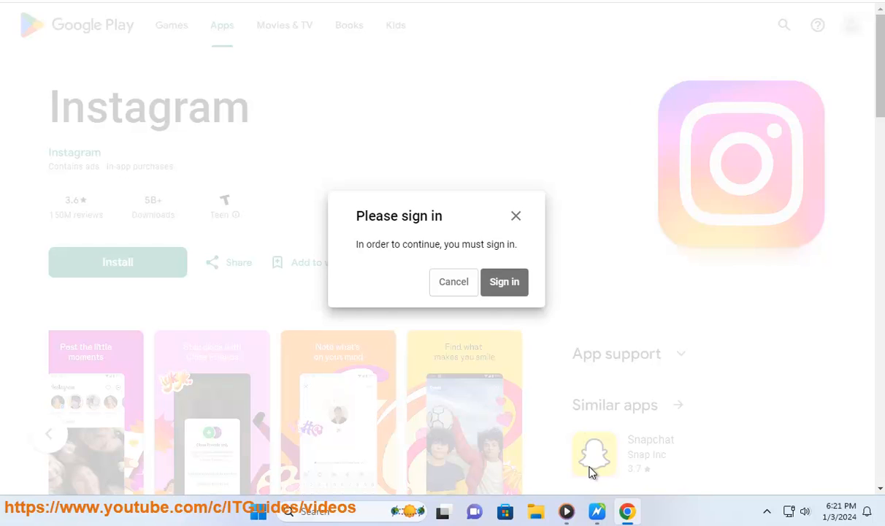
pyautogui.moveTo(393, 312)
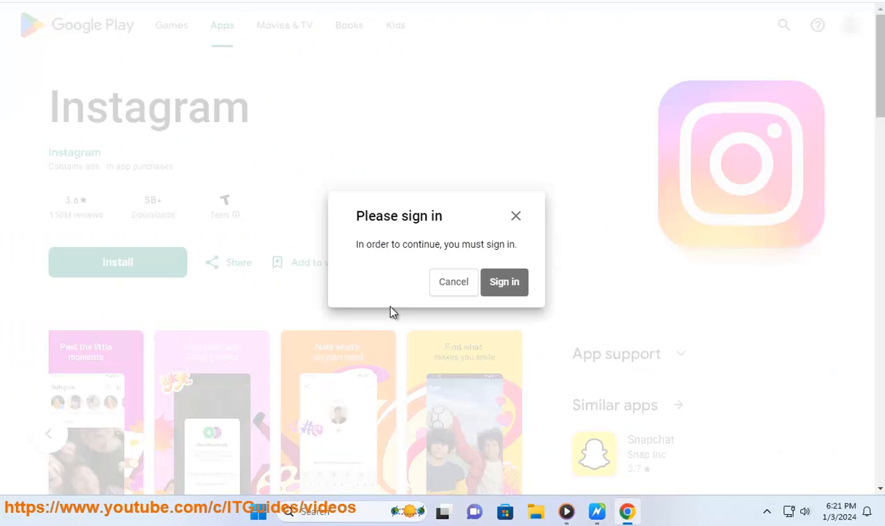
pyautogui.click(453, 281)
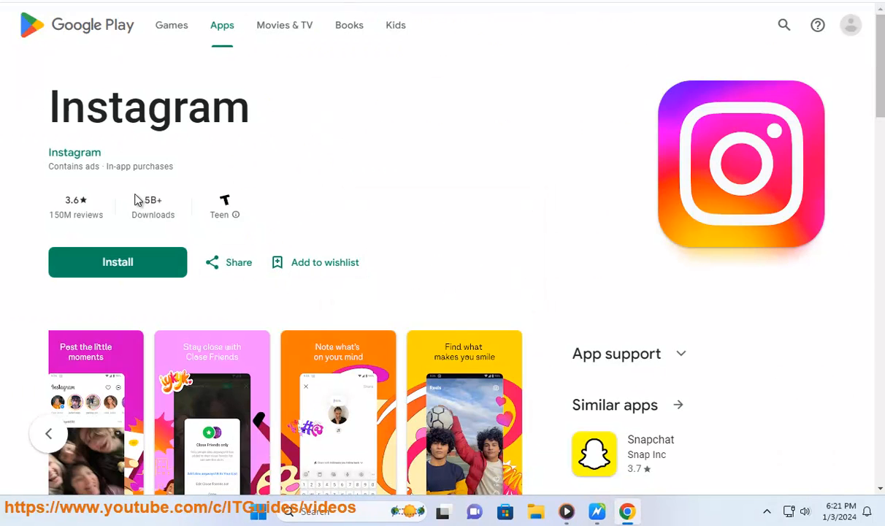
# Step: Scroll Instagram's listing down to the Data safety card and open its full details
pyautogui.doubleClick(139, 166)
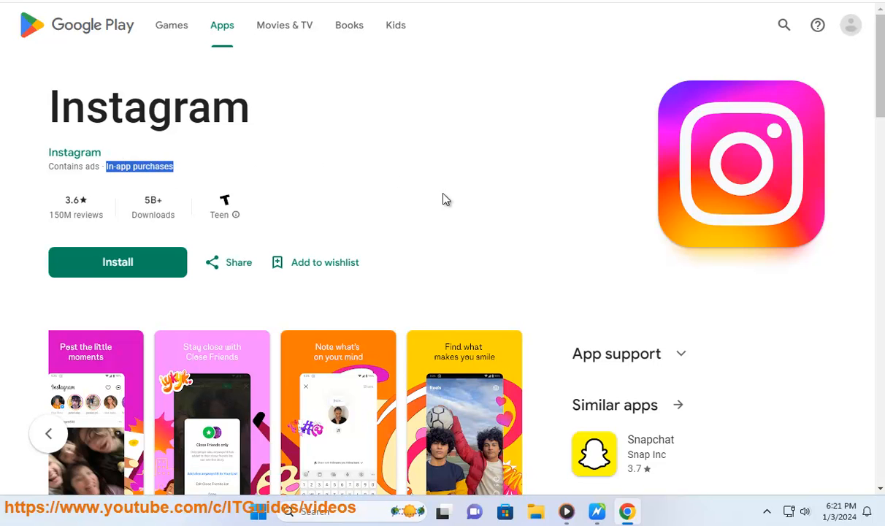
pyautogui.scroll(-3)
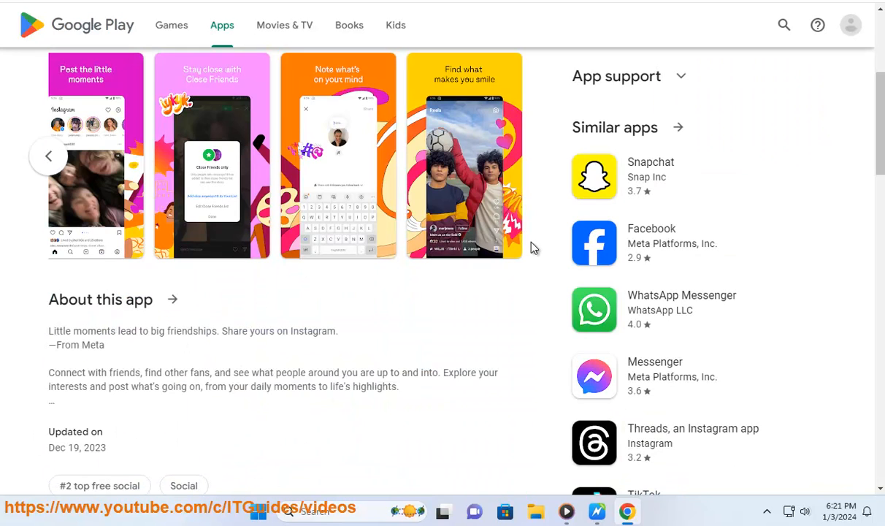
pyautogui.scroll(-3)
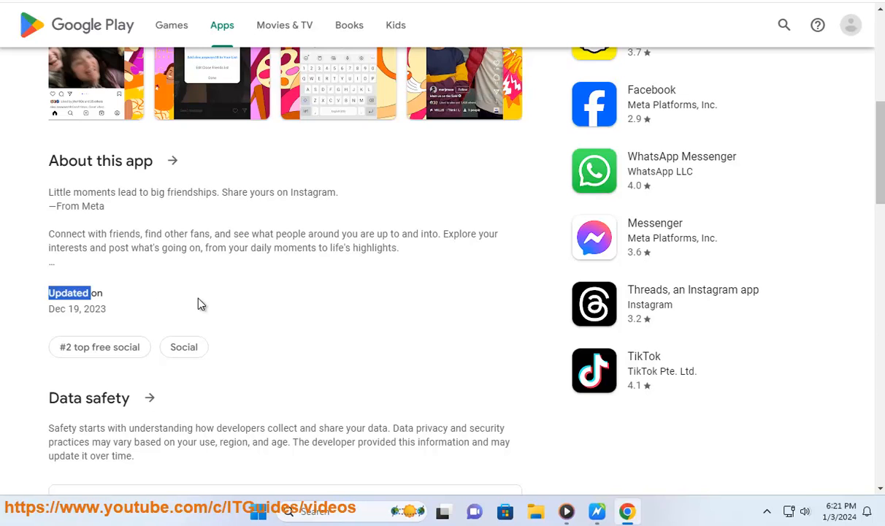
pyautogui.scroll(-3)
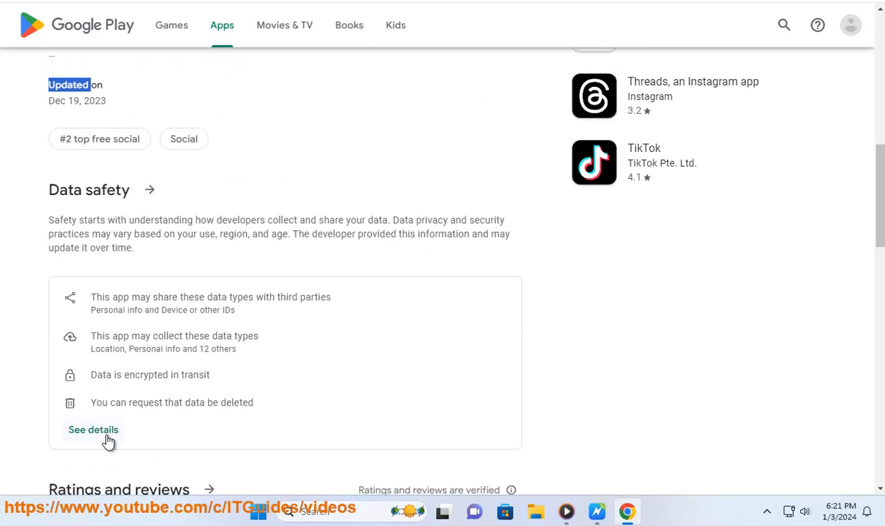
pyautogui.click(93, 430)
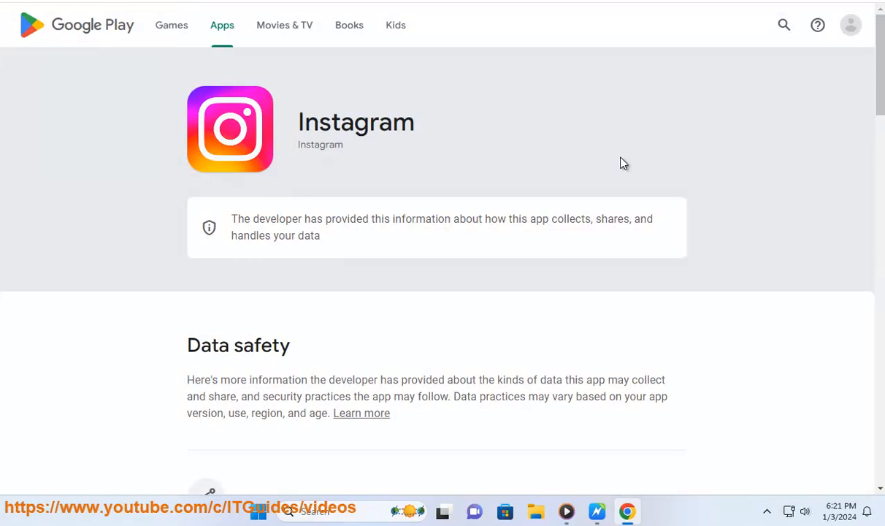
# Step: Skim the data safety details page, then return to the listing's Data safety summary
pyautogui.scroll(-3)
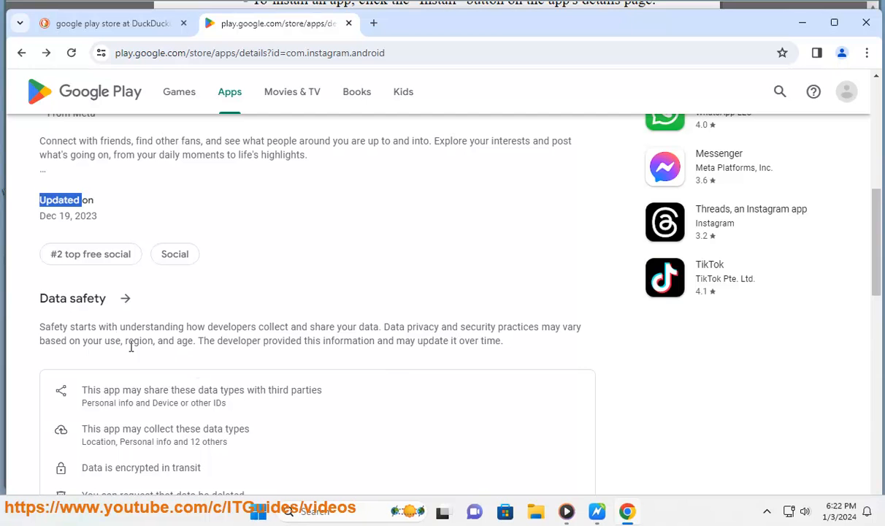
pyautogui.doubleClick(73, 298)
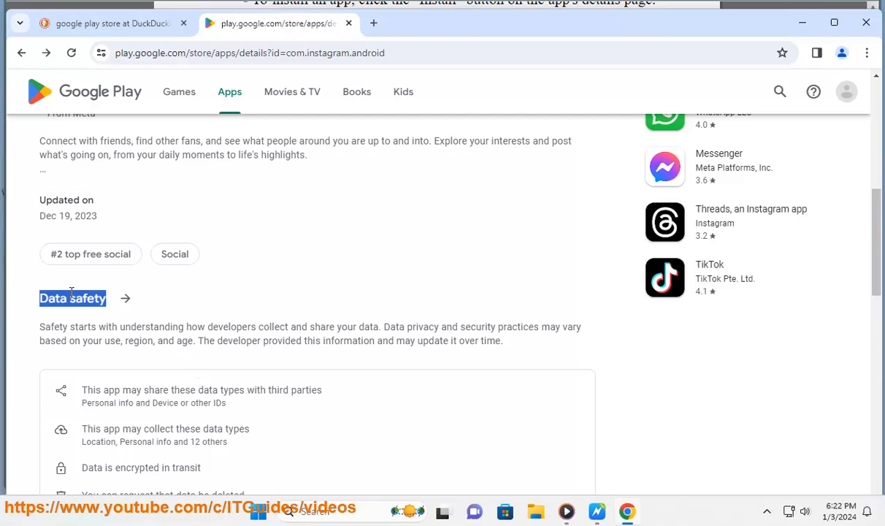
pyautogui.scroll(-3)
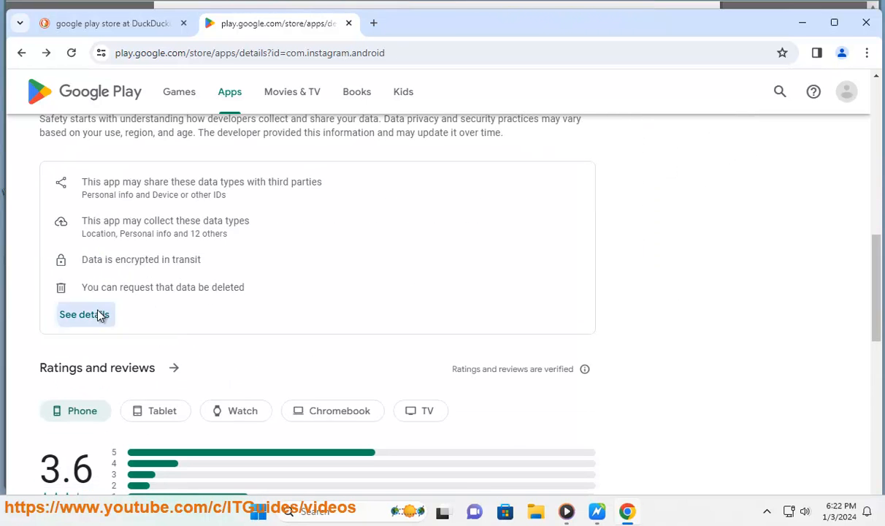
# Step: Reopen Instagram's data safety details and read through Data shared and Security practices to the footer
pyautogui.click(84, 314)
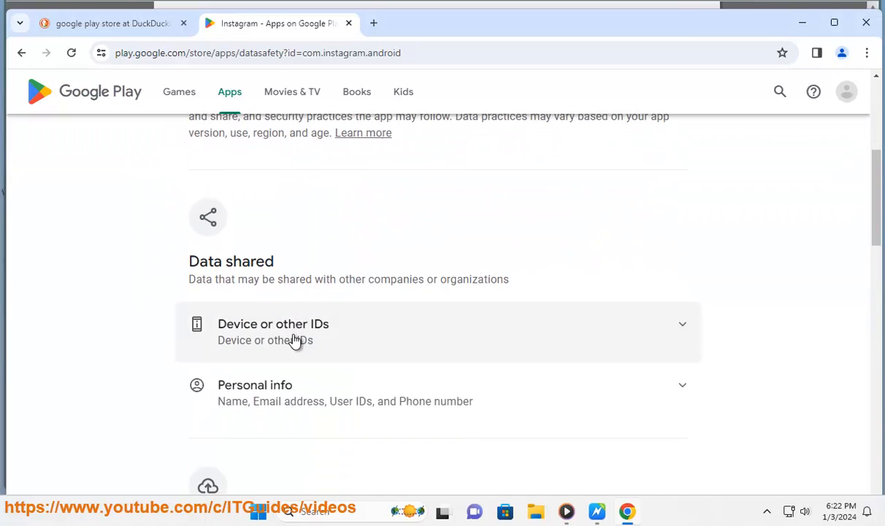
pyautogui.scroll(-3)
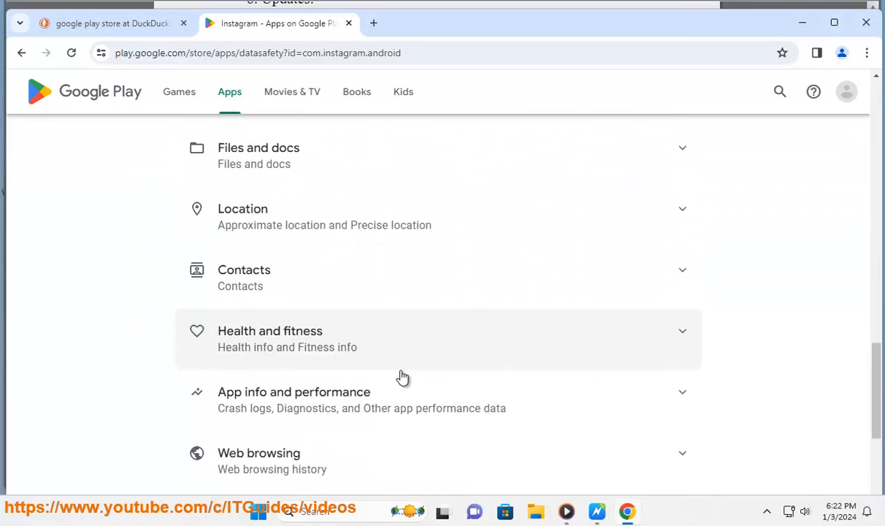
pyautogui.scroll(-3)
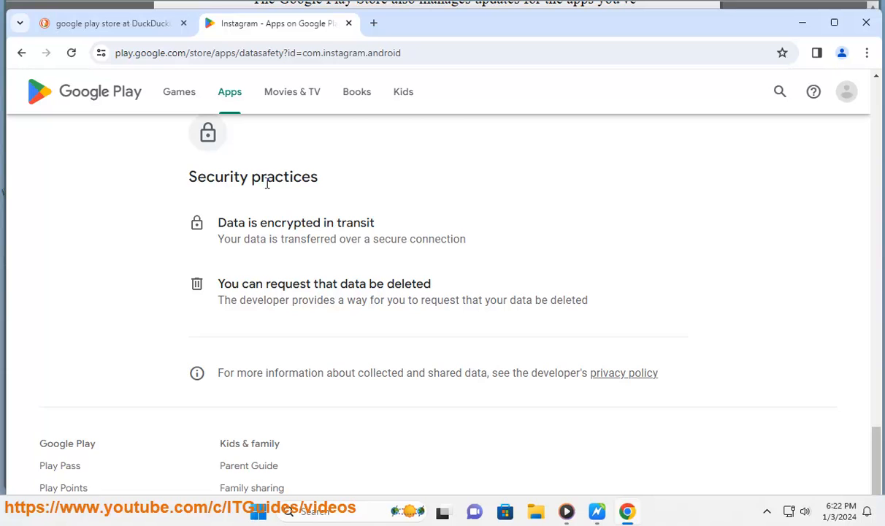
pyautogui.doubleClick(253, 176)
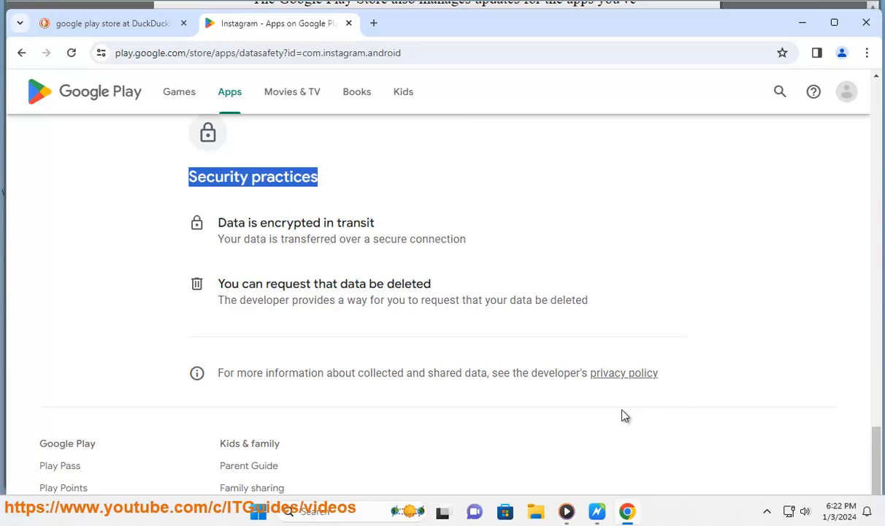
pyautogui.scroll(-3)
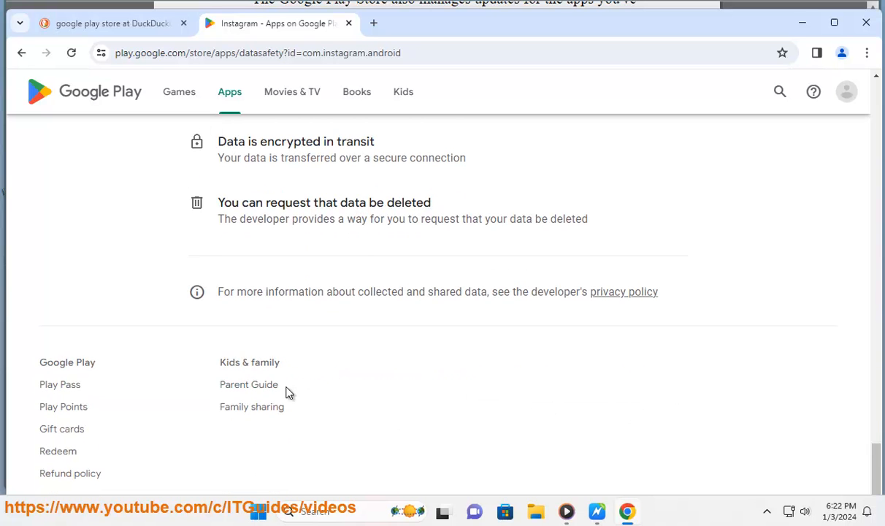